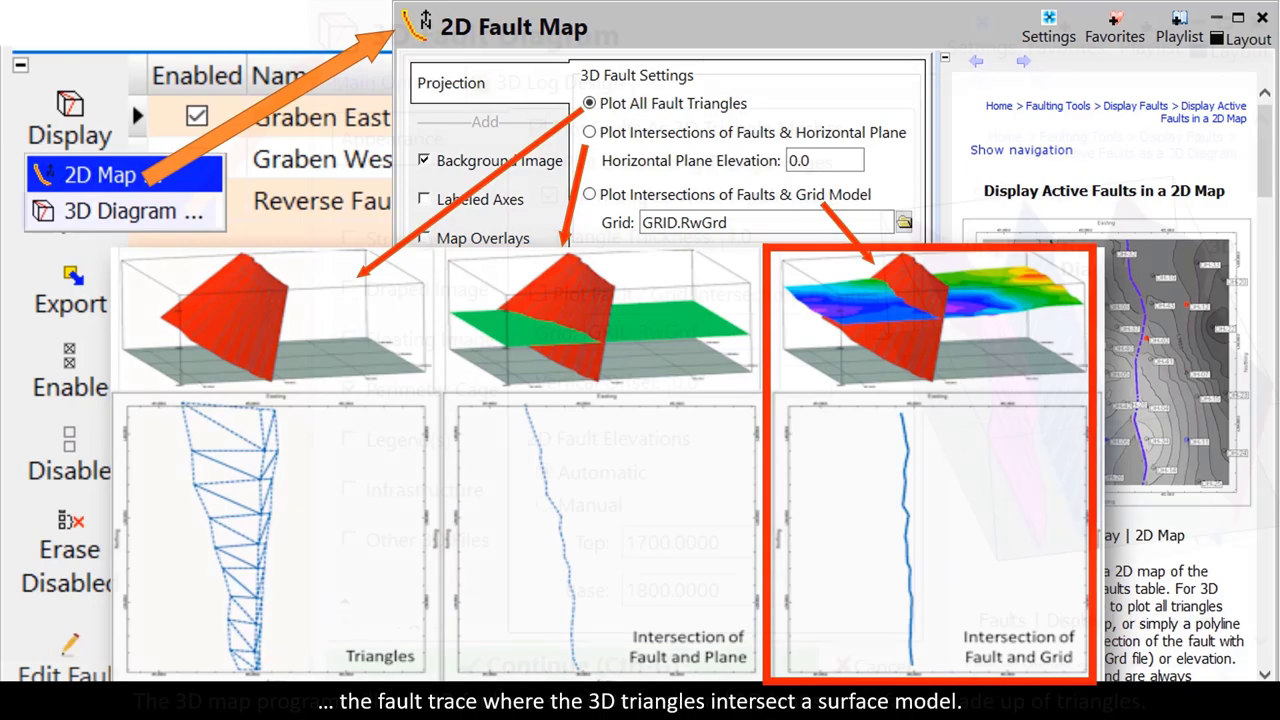
# Step: Show the Import options for bringing faults into the Faults table
pyautogui.click(116, 210)
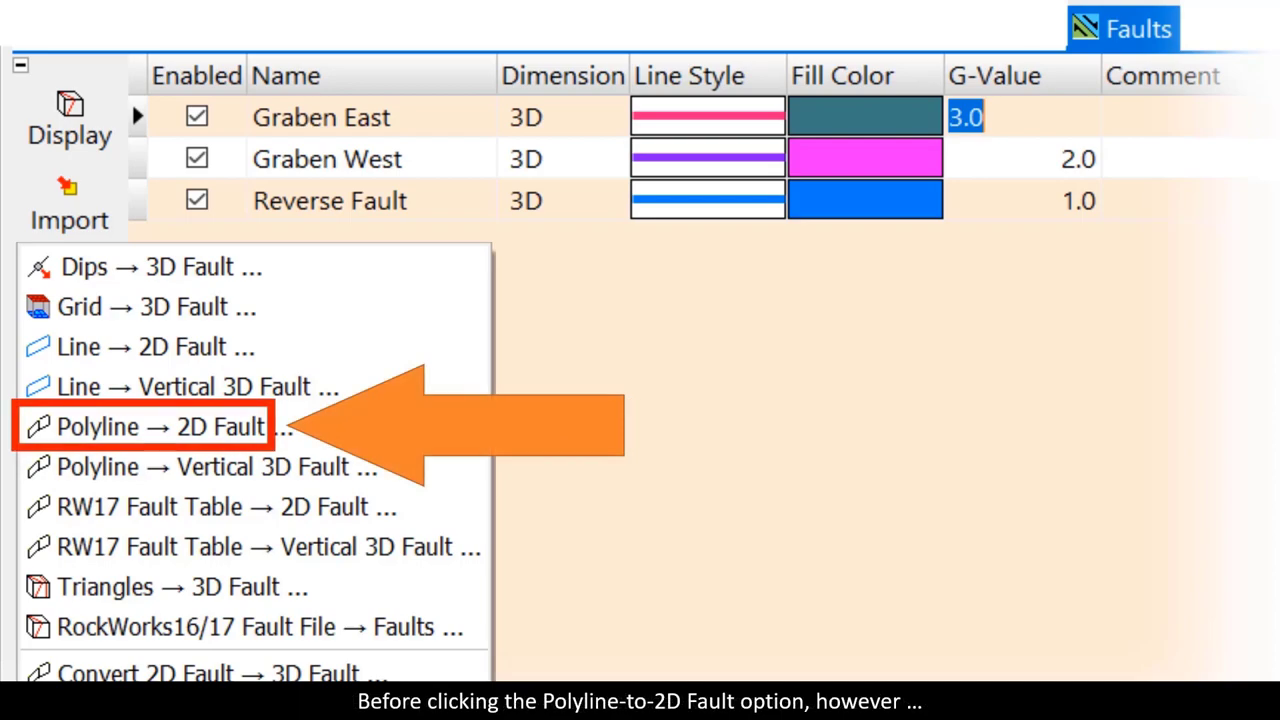
# Step: Choose Polyline → 2D Fault to get the Convert a Polyline to a 2D Fault form
pyautogui.click(160, 428)
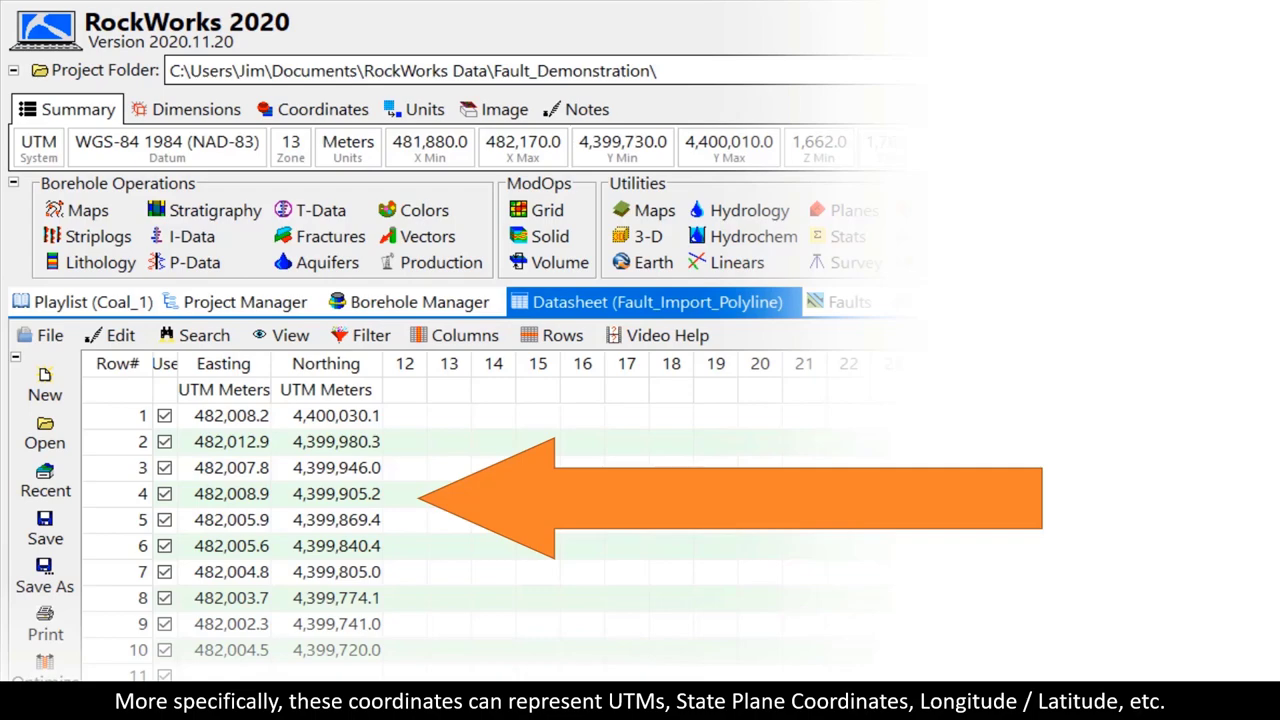
pyautogui.click(156, 426)
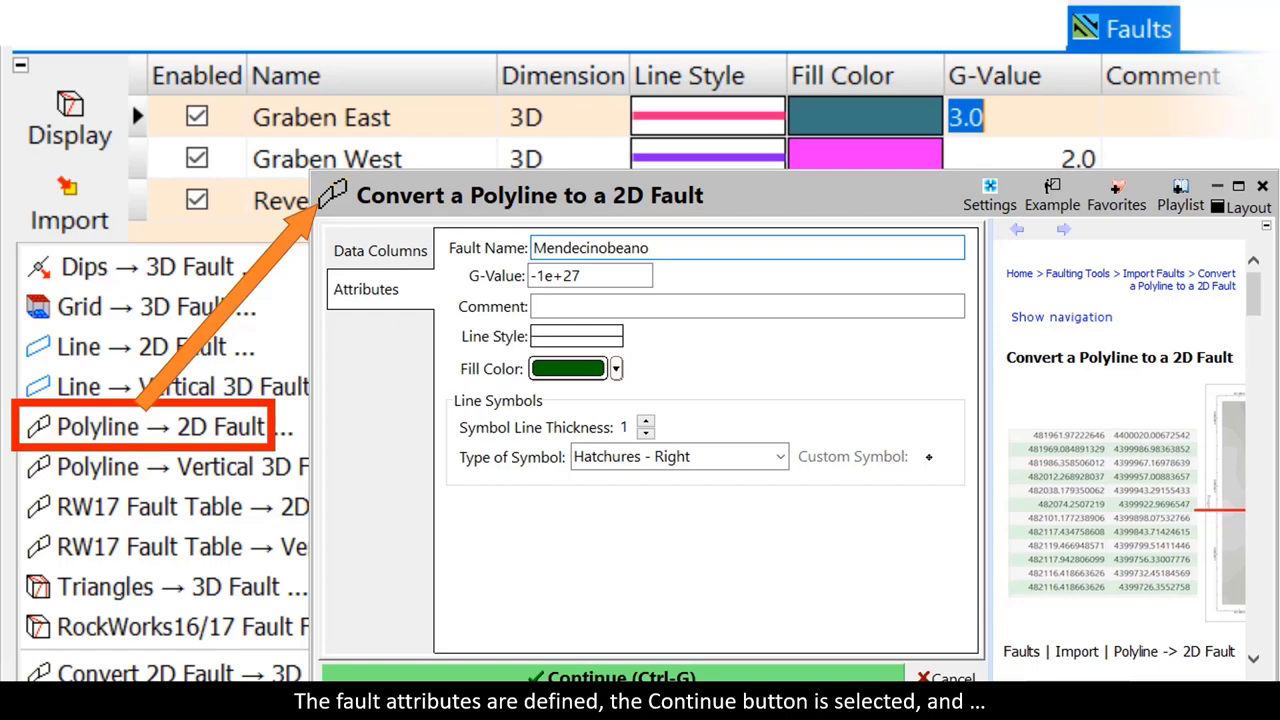
# Step: Continue the conversion so Mendecinobeano is added as a 2D fault with G-value -1E27
pyautogui.click(620, 676)
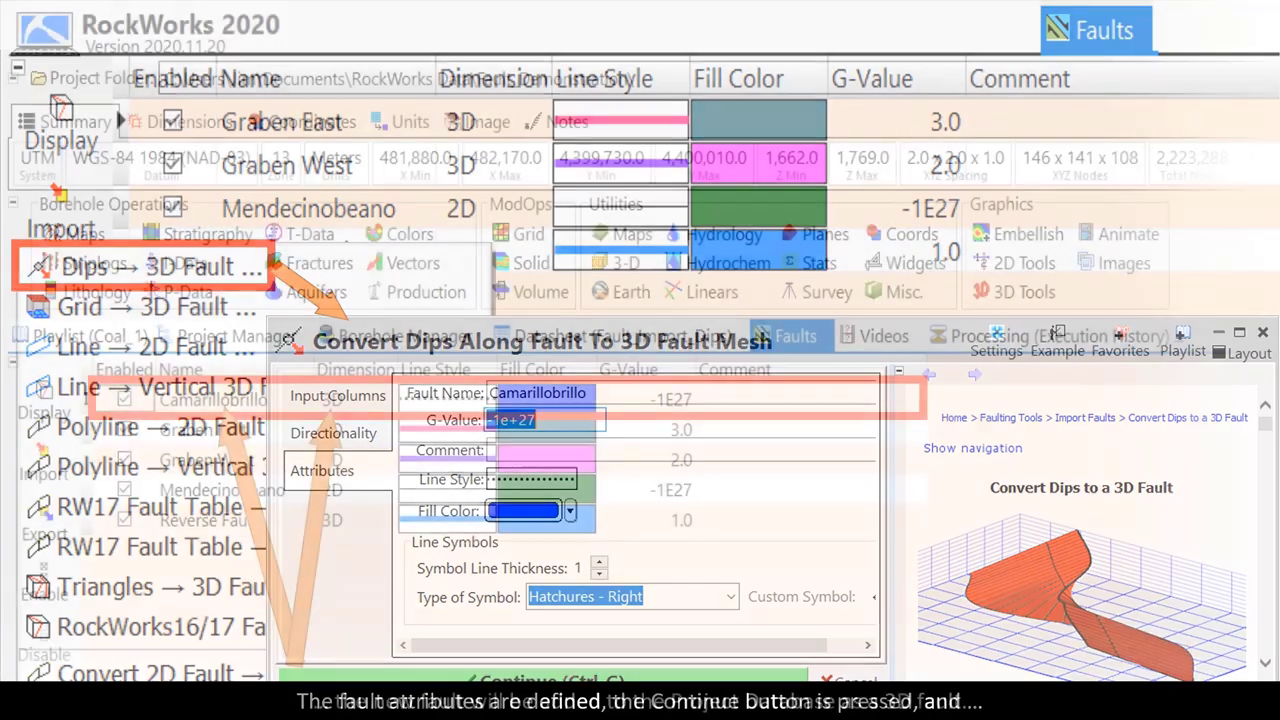
# Step: Trace the fault across the contour map in RockPlot2D with a Draw > Line Types > Polyline
pyautogui.click(516, 680)
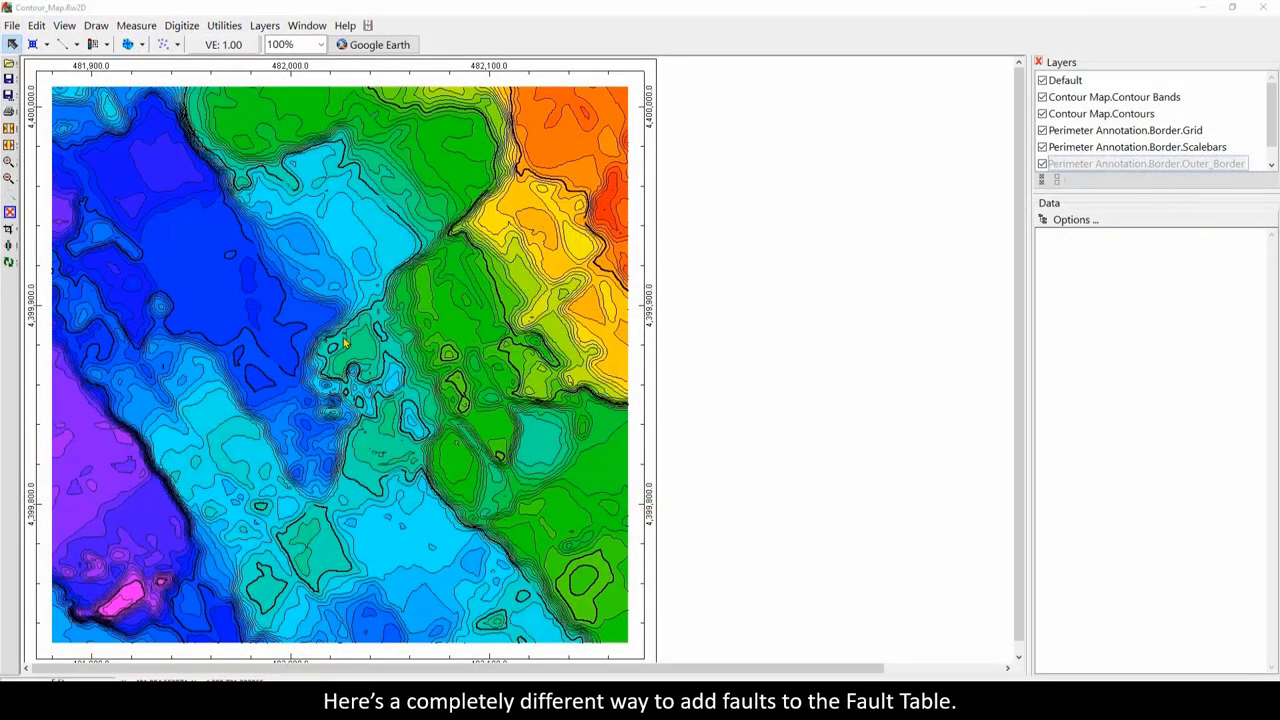
pyautogui.click(96, 24)
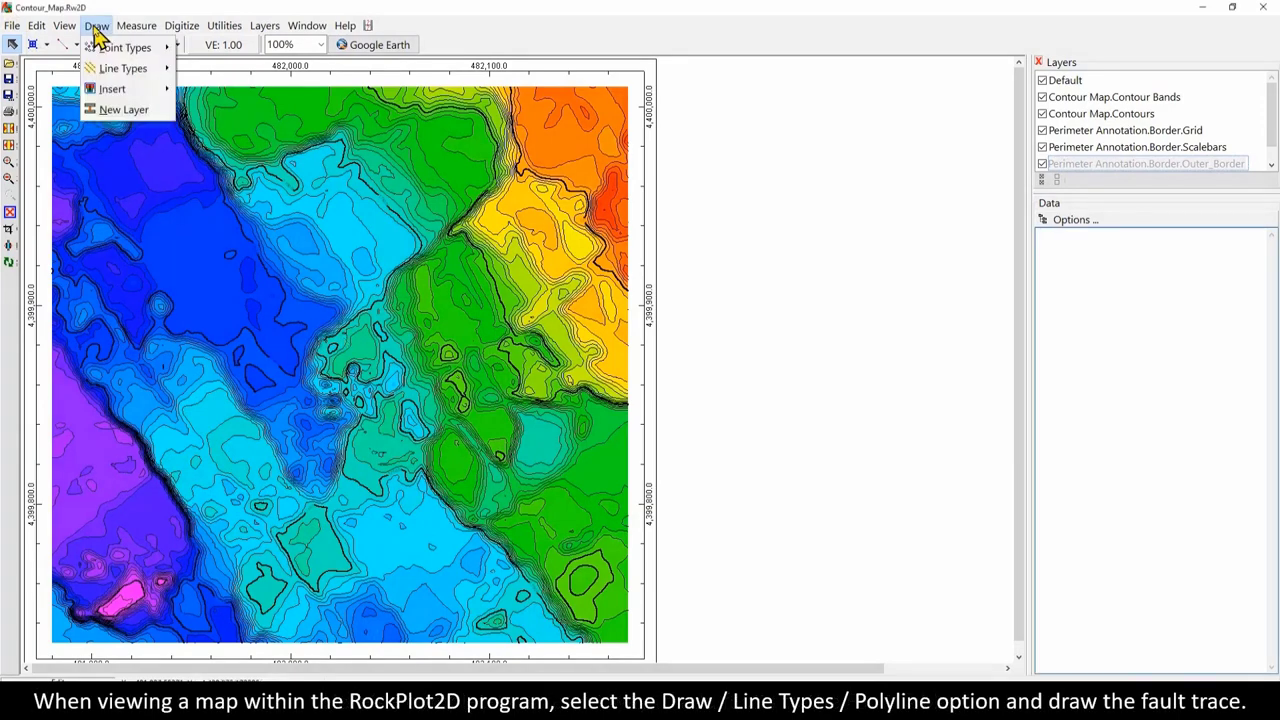
pyautogui.moveTo(124, 68)
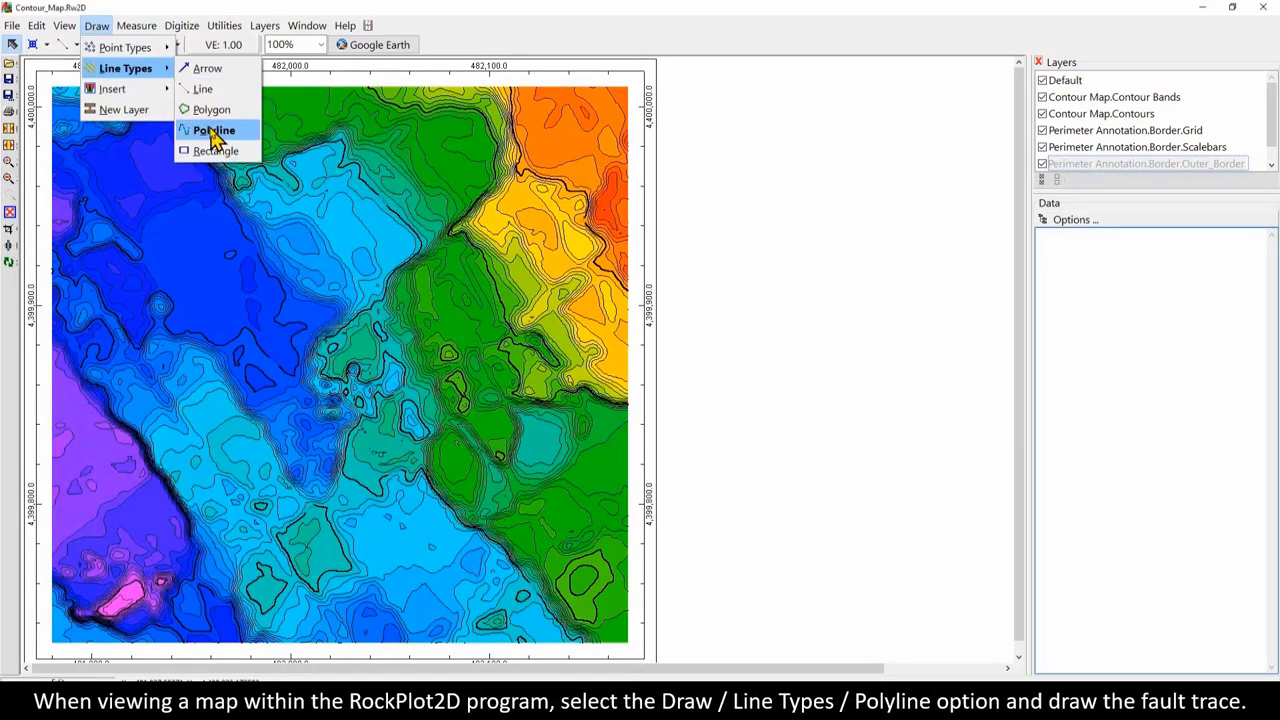
pyautogui.click(212, 130)
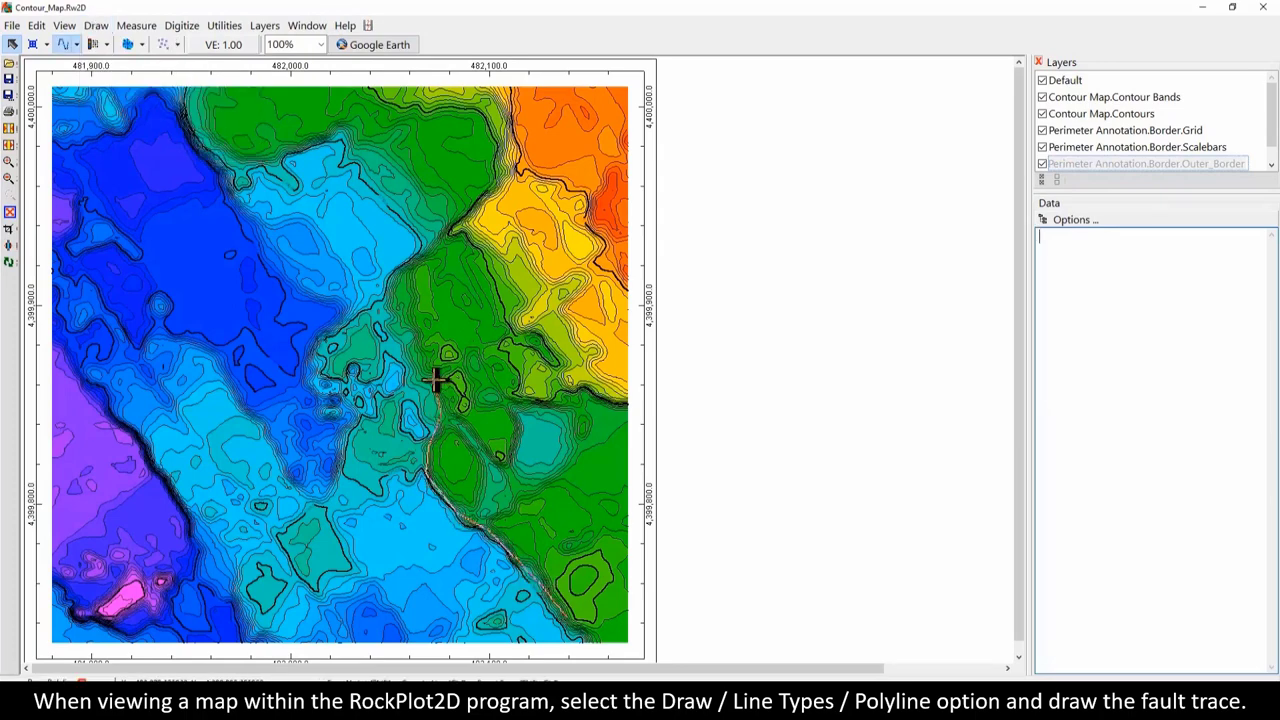
pyautogui.moveTo(436, 380); pyautogui.dragTo(416, 258)
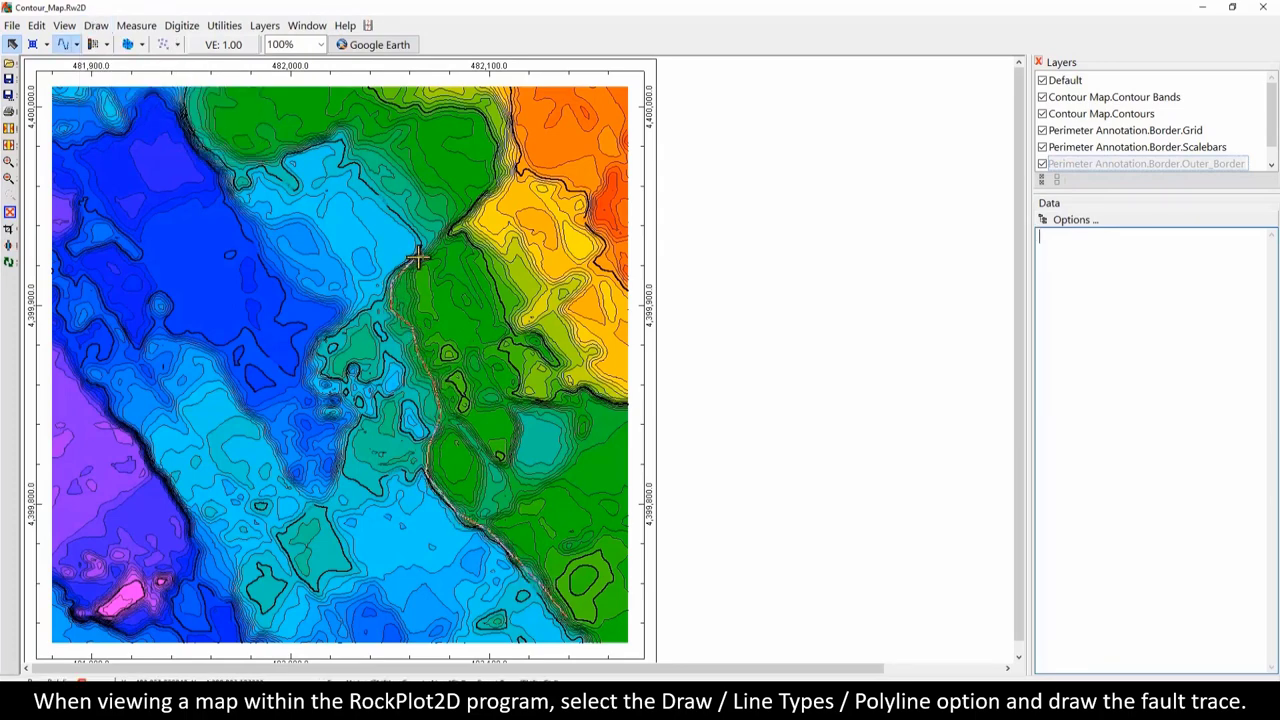
pyautogui.moveTo(412, 256); pyautogui.dragTo(504, 160)
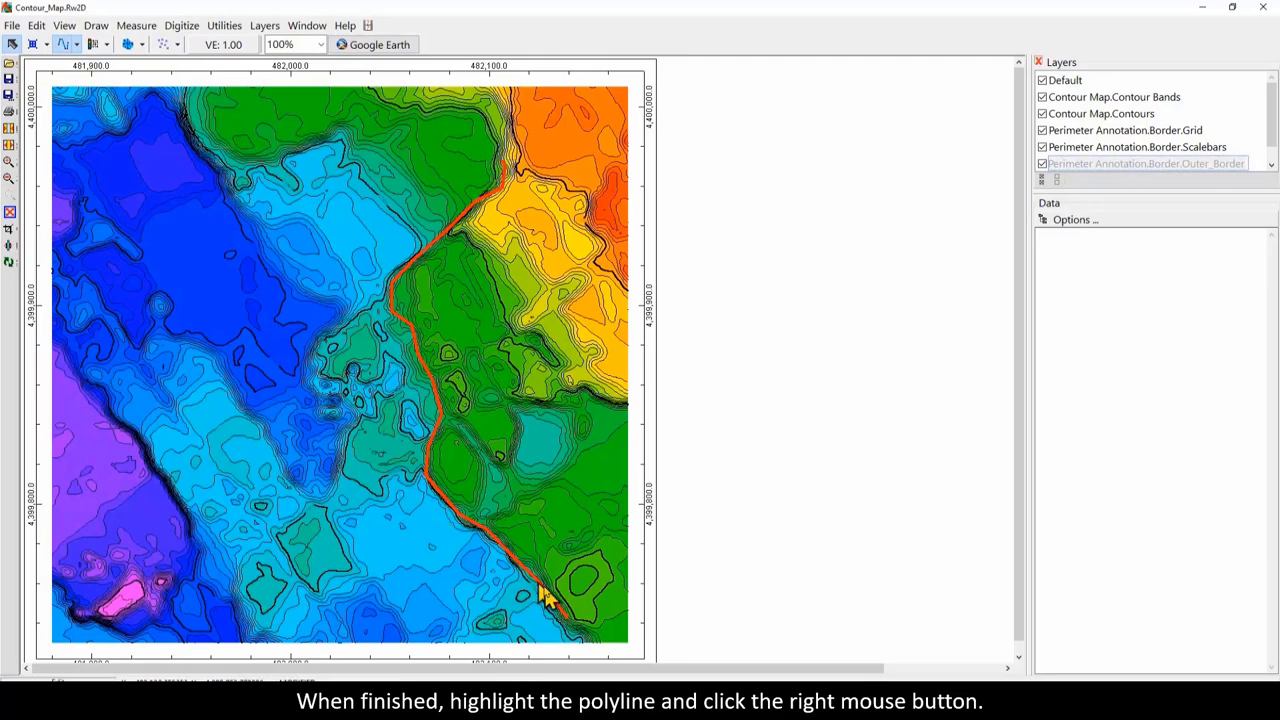
# Step: Save the drawn polyline as a 2D fault, bringing up the Fault Properties form
pyautogui.rightClick(548, 596)
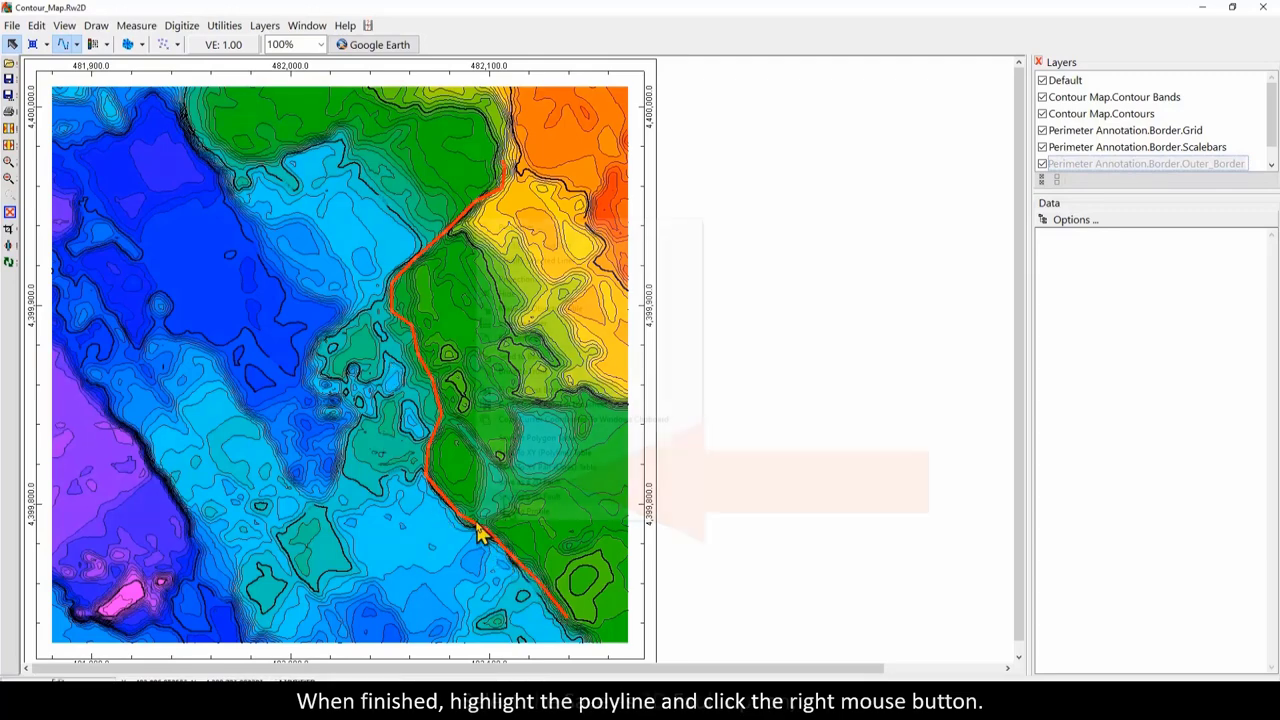
pyautogui.rightClick(480, 536)
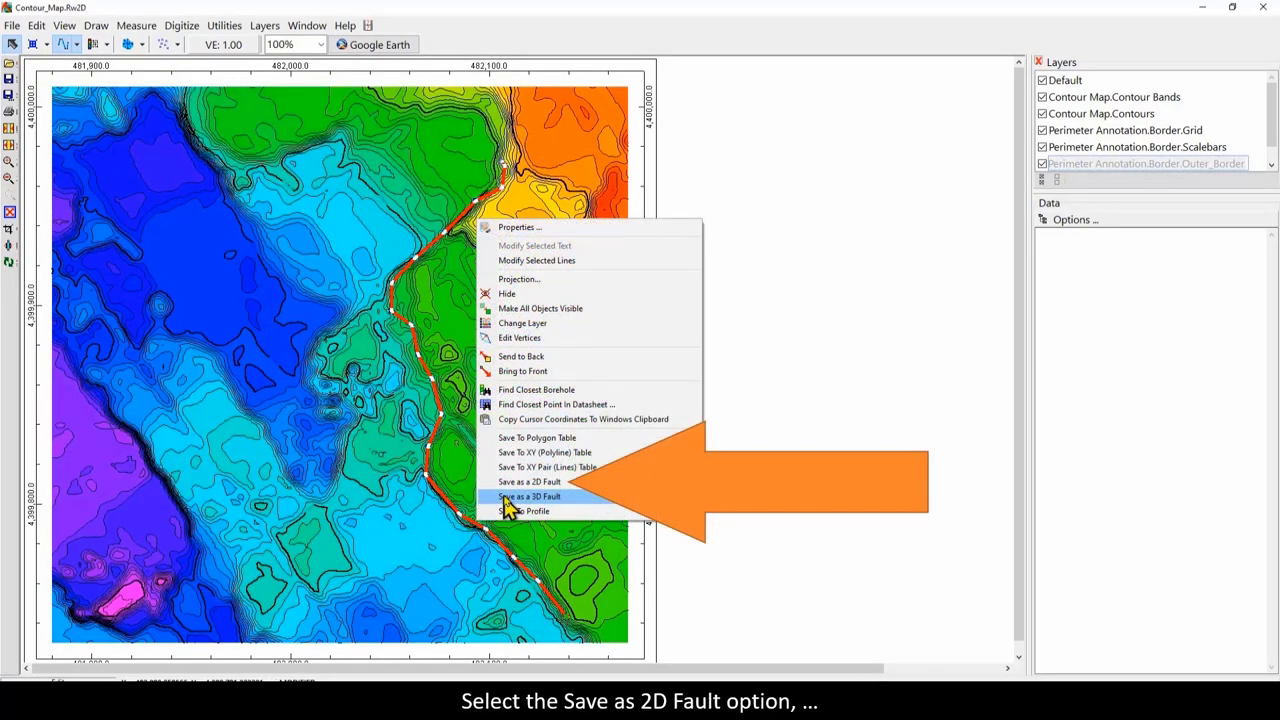
pyautogui.click(530, 482)
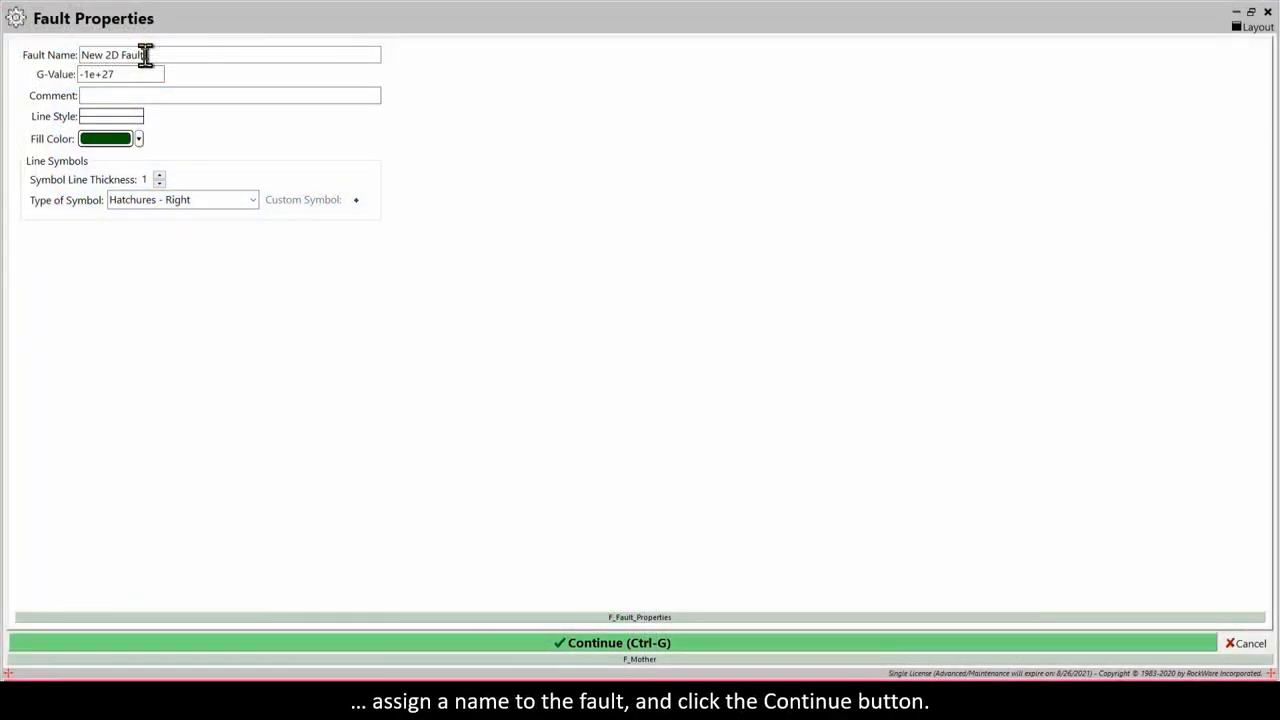
pyautogui.click(618, 642)
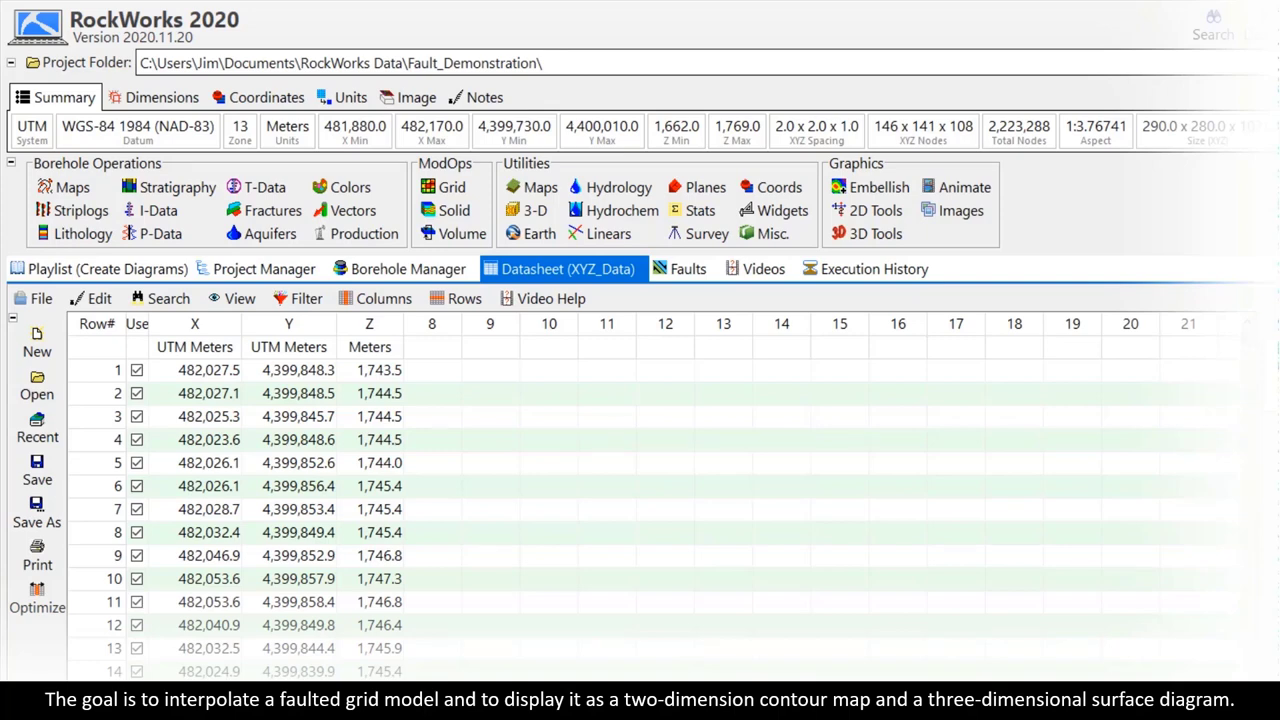
# Step: Reach the XYZ → Grid entry under ModOps > Grid > Create
pyautogui.click(688, 268)
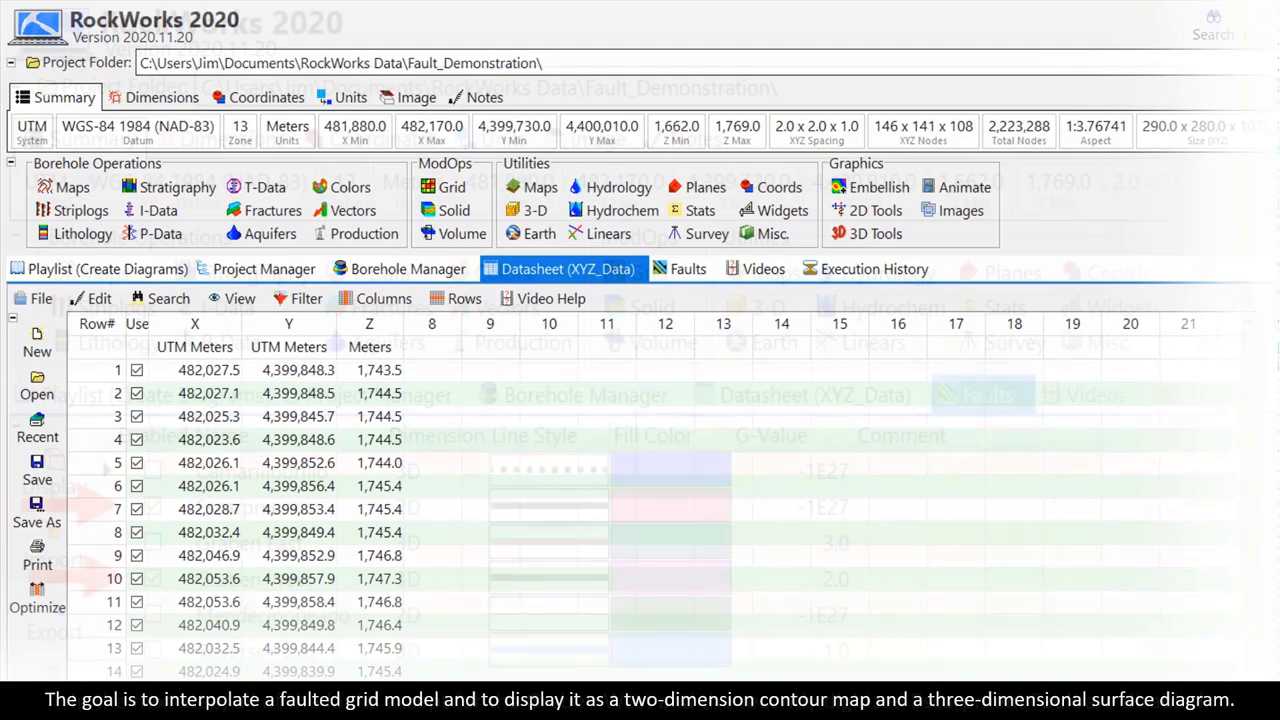
pyautogui.click(688, 268)
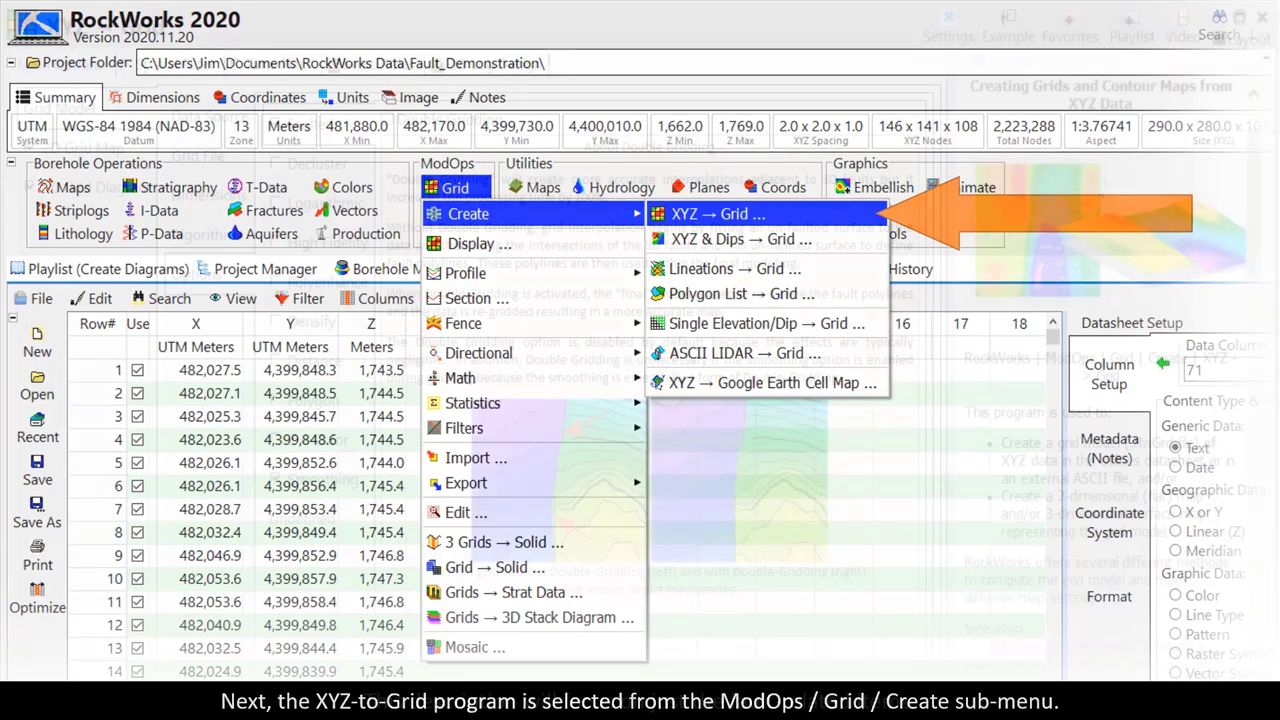
# Step: Launch the XYZ → Grid program with Faulted, Smoothing and Use Enabled Faults turned on
pyautogui.click(718, 212)
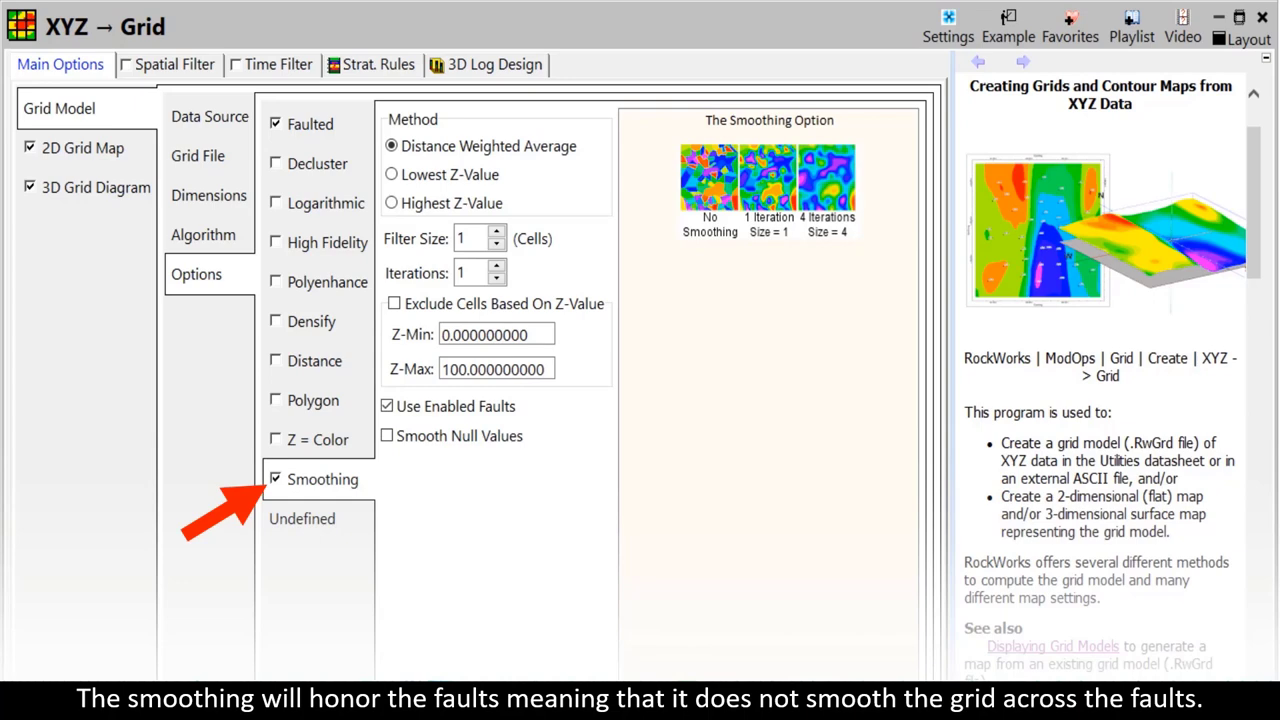
# Step: Enable the 2D Grid Map fault overlay plotting fault/grid intersections, fault titles and symbols
pyautogui.click(84, 148)
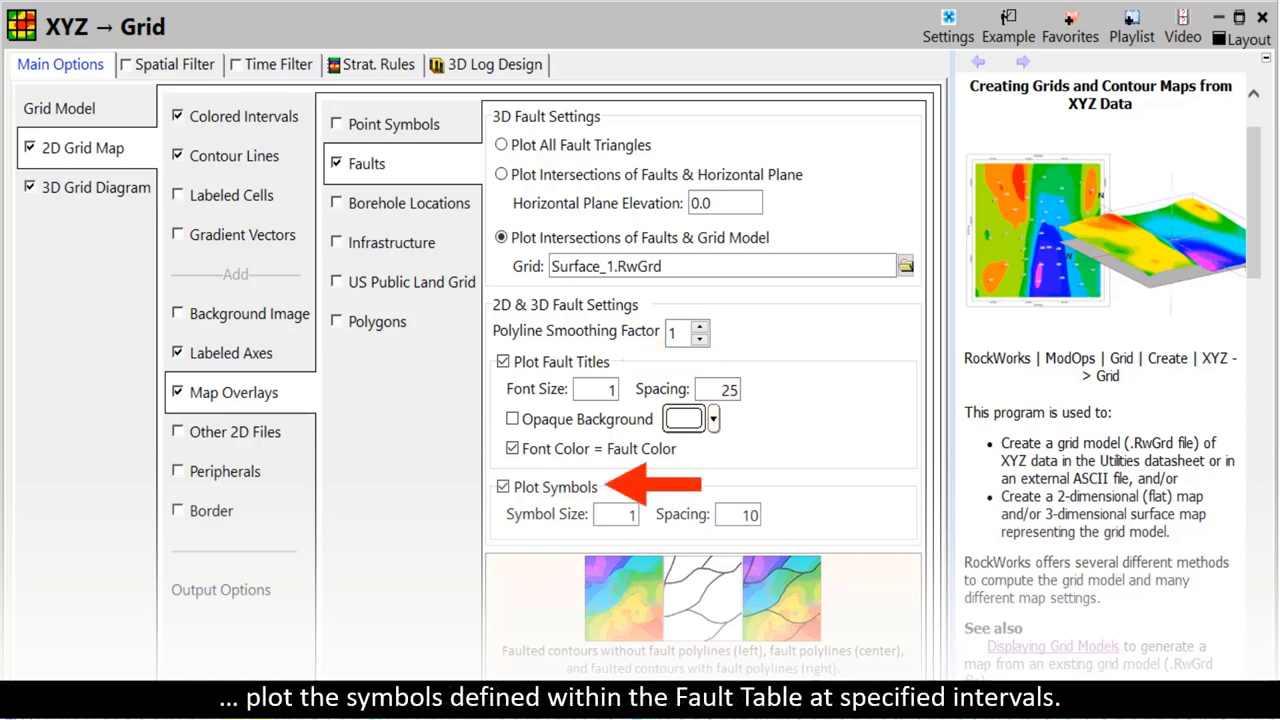
# Step: Set the 3D Grid Diagram to plot faults as filled triangle meshes with manual elevations 1730 and 1770
pyautogui.click(96, 188)
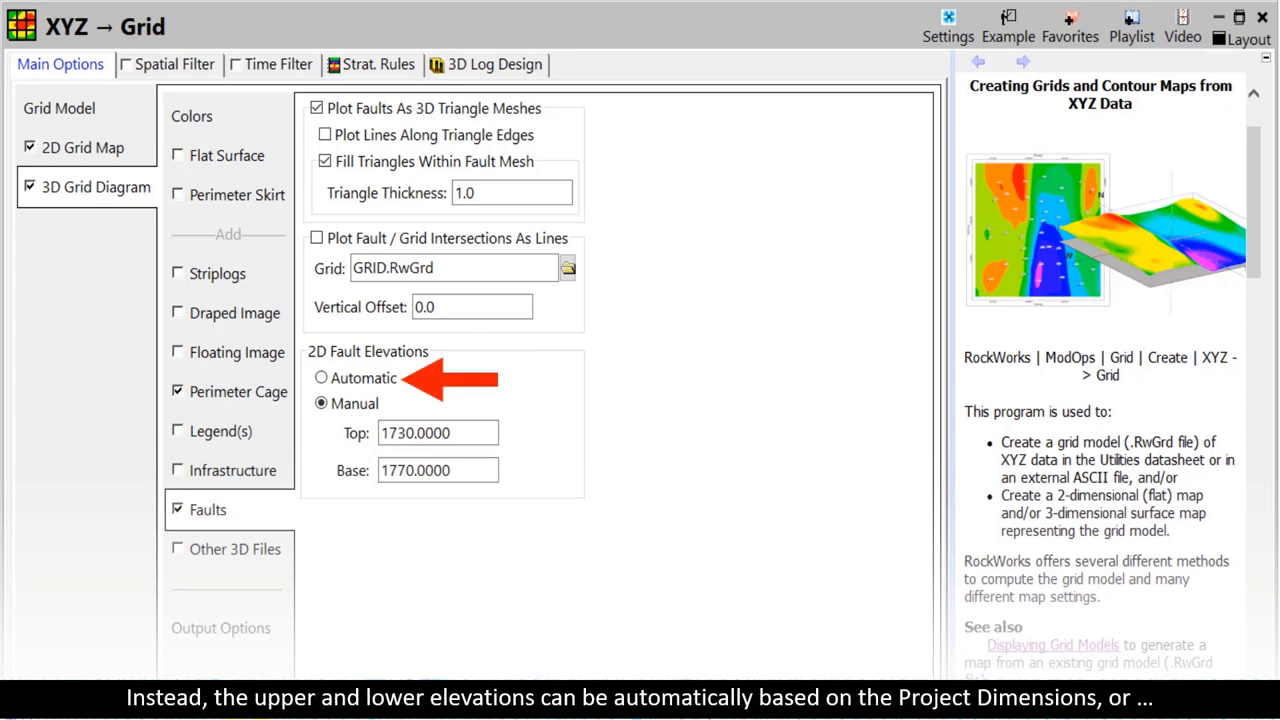
pyautogui.click(320, 404)
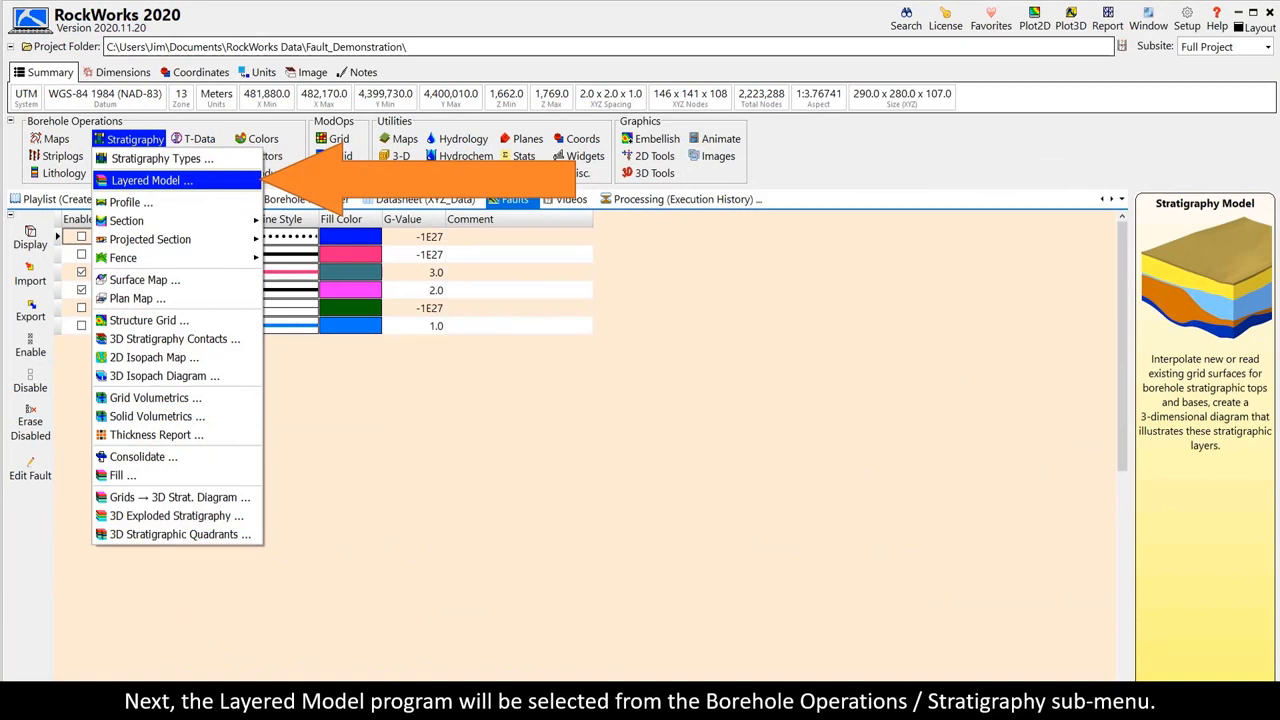
# Step: Launch Layered Model with Faulted surface interpolation and faults shown in the stratigraphy diagram
pyautogui.click(150, 180)
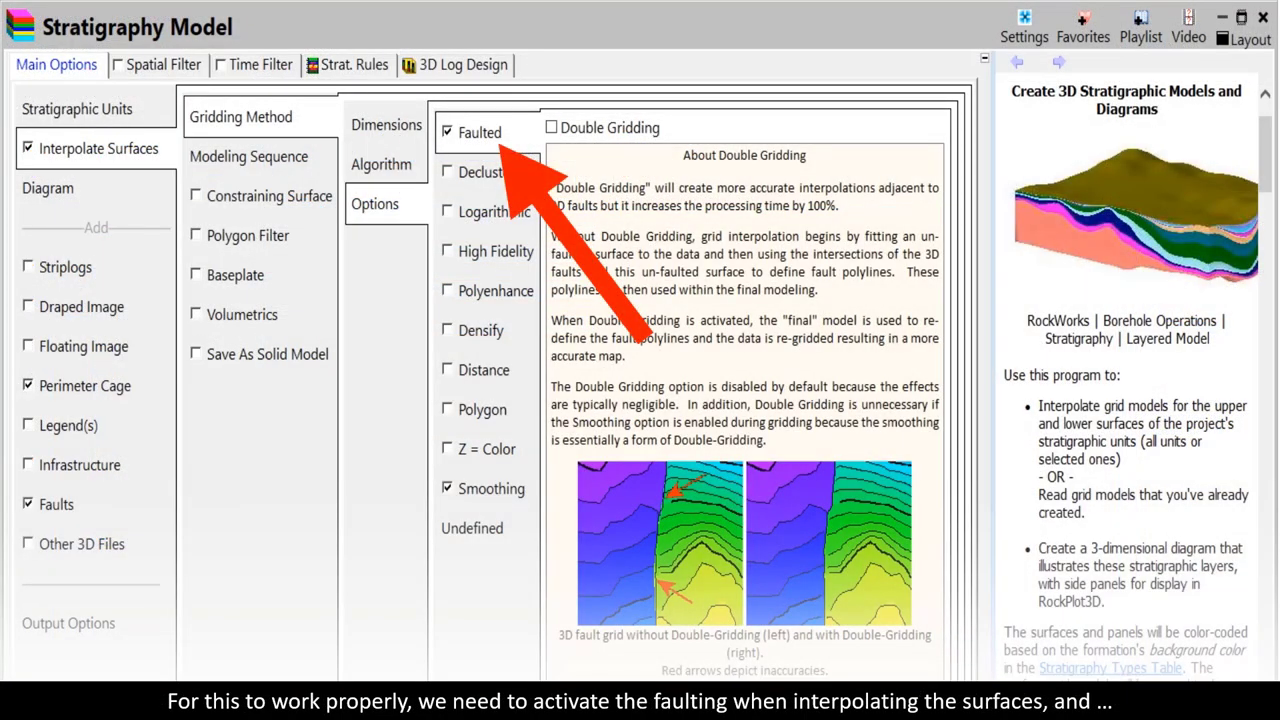
pyautogui.click(28, 504)
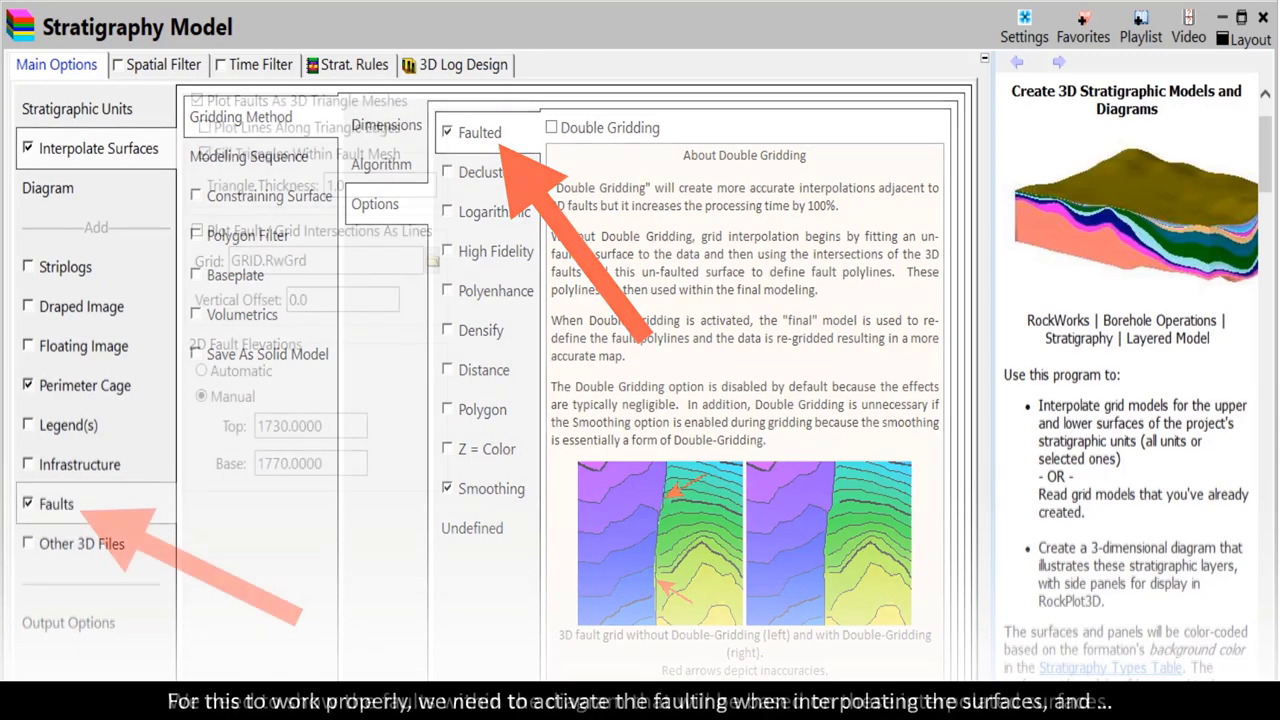
pyautogui.click(56, 504)
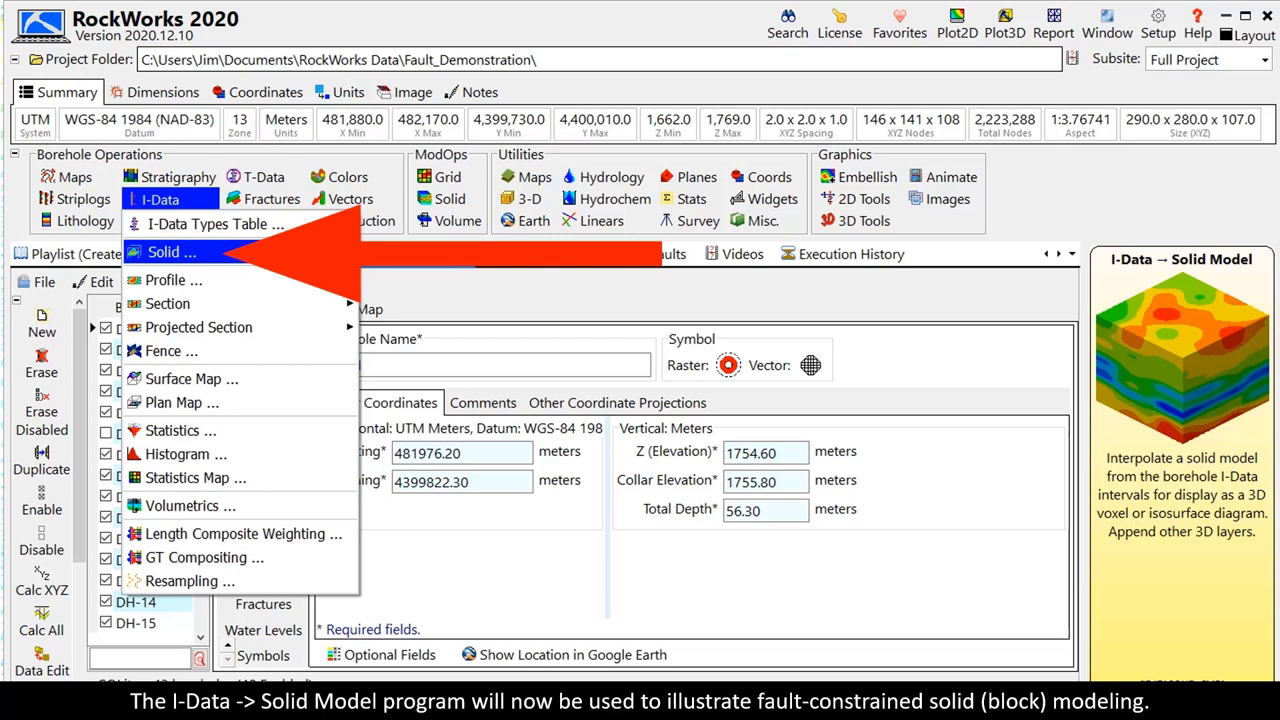
# Step: Launch I-Data → Solid Model with Faulted on and Assign G-Values To Fault Nodes left off
pyautogui.click(172, 252)
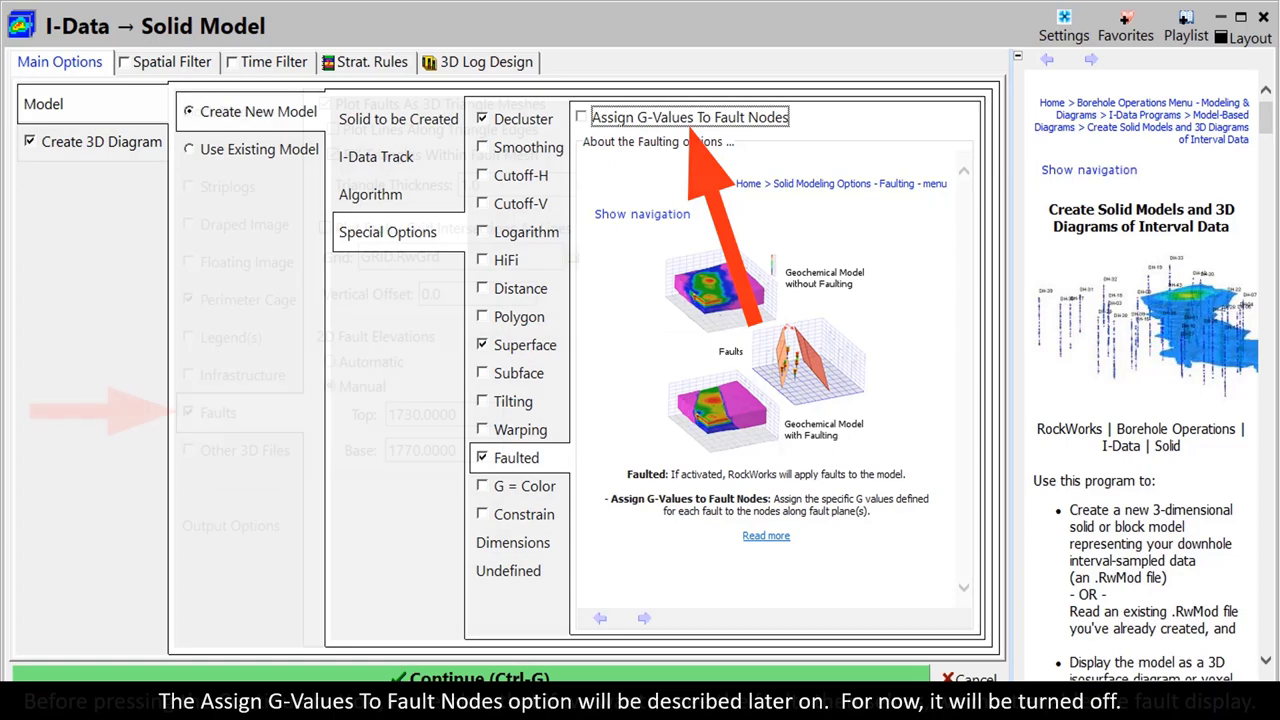
pyautogui.click(216, 412)
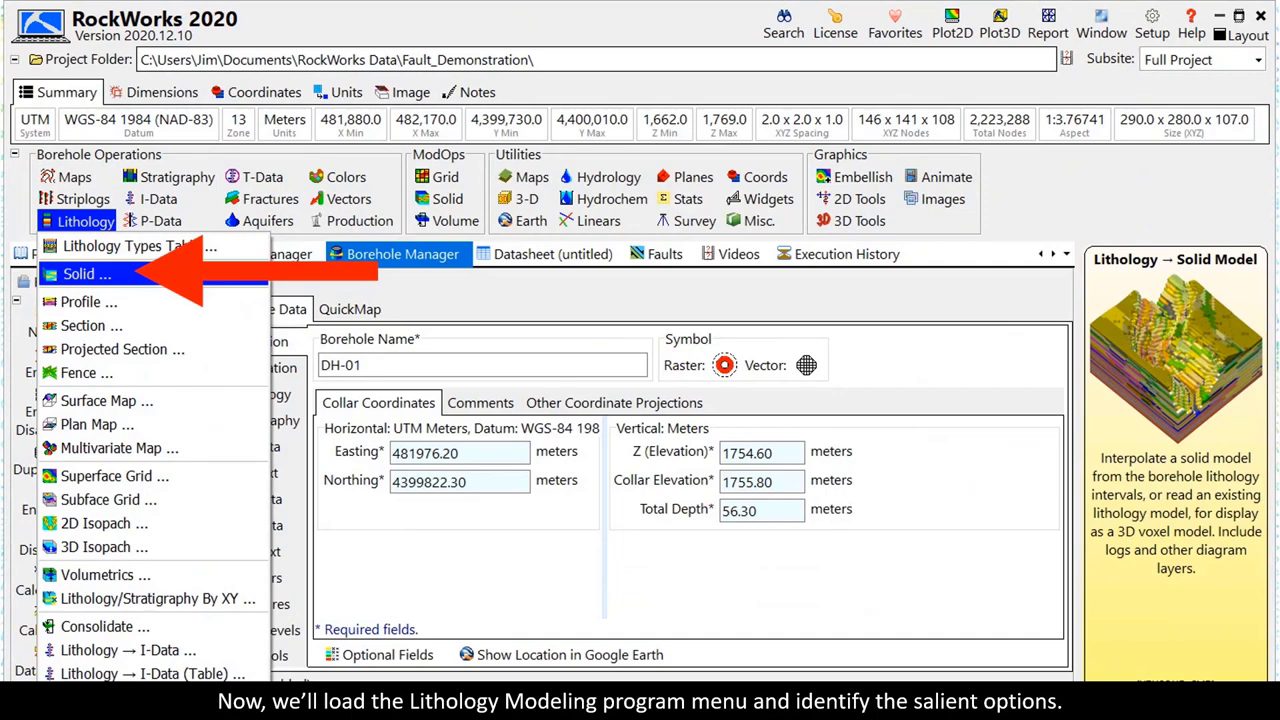
# Step: Launch the Lithology → Solid Model program from the Borehole Operations Lithology menu
pyautogui.click(84, 274)
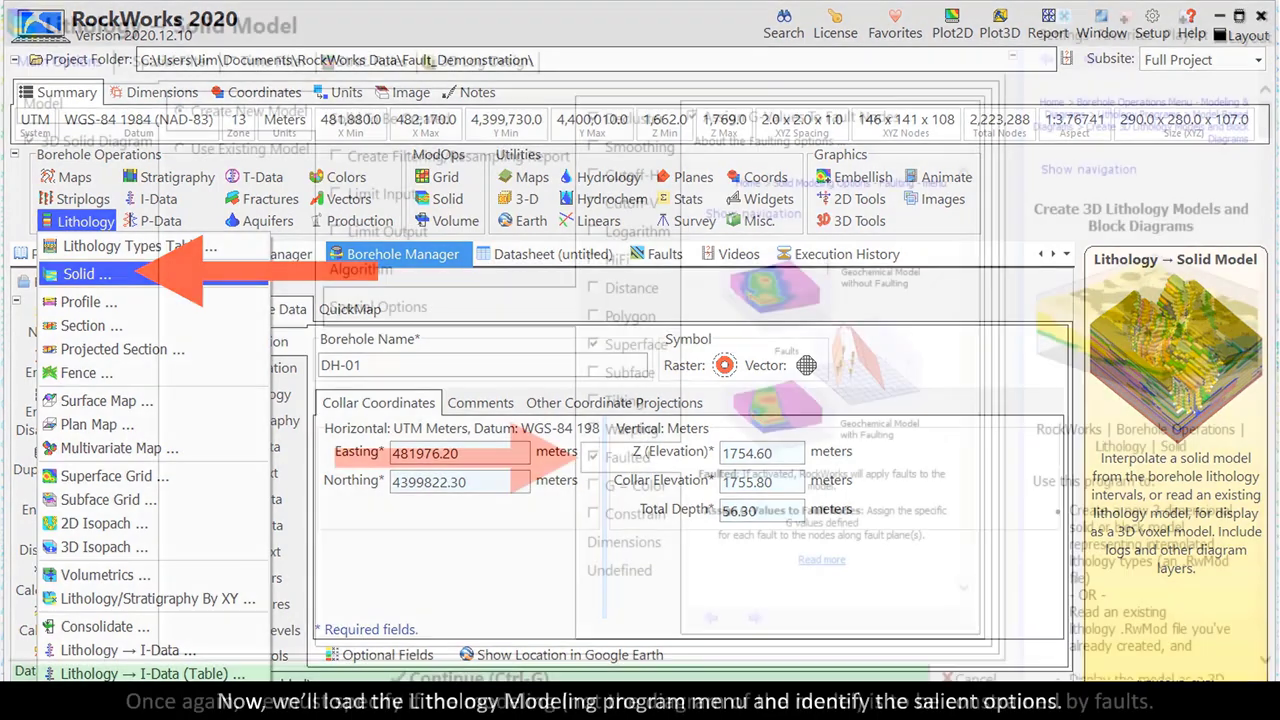
# Step: Enable Faulted modelling with G-values assigned to fault nodes and show Faults in the 3D diagram
pyautogui.click(86, 272)
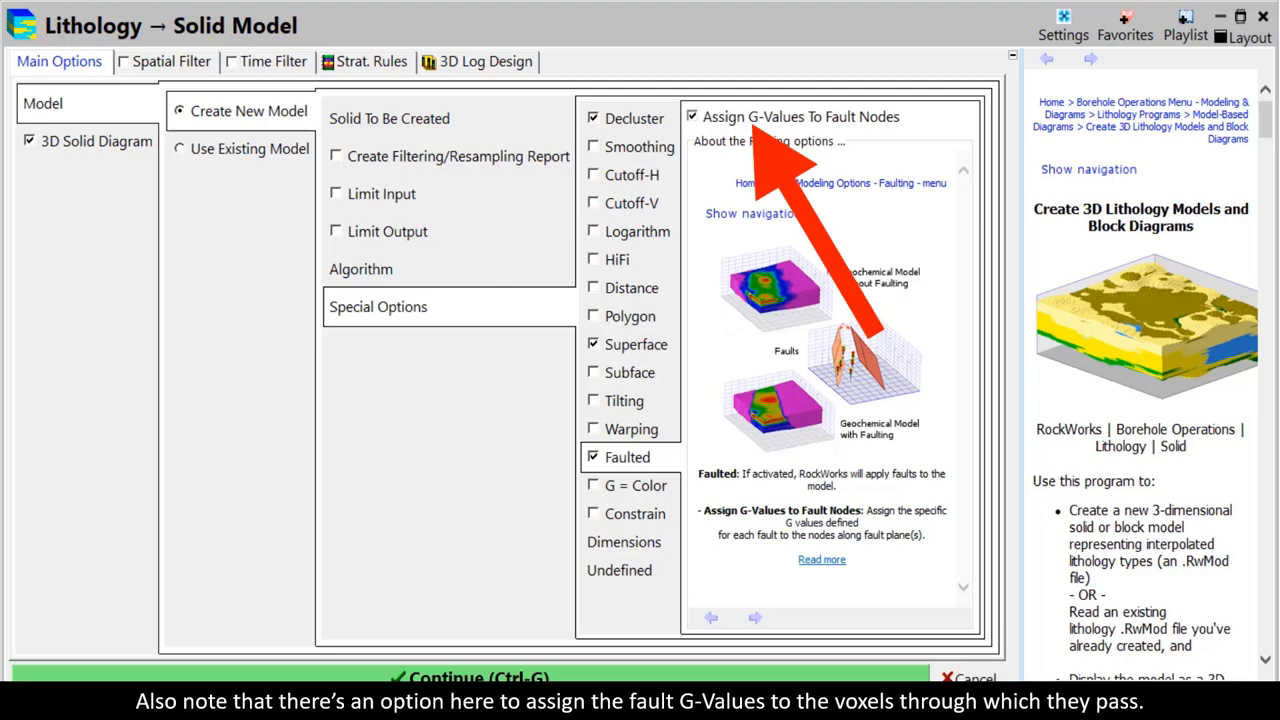
pyautogui.click(180, 450)
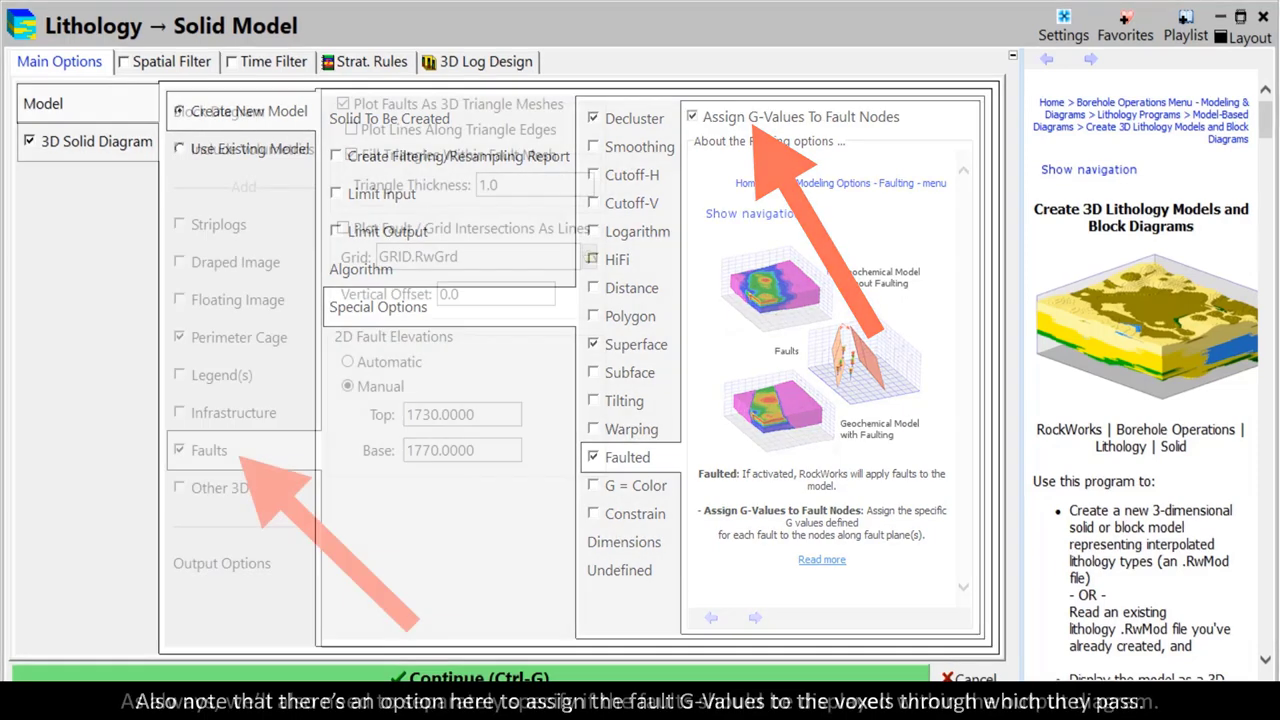